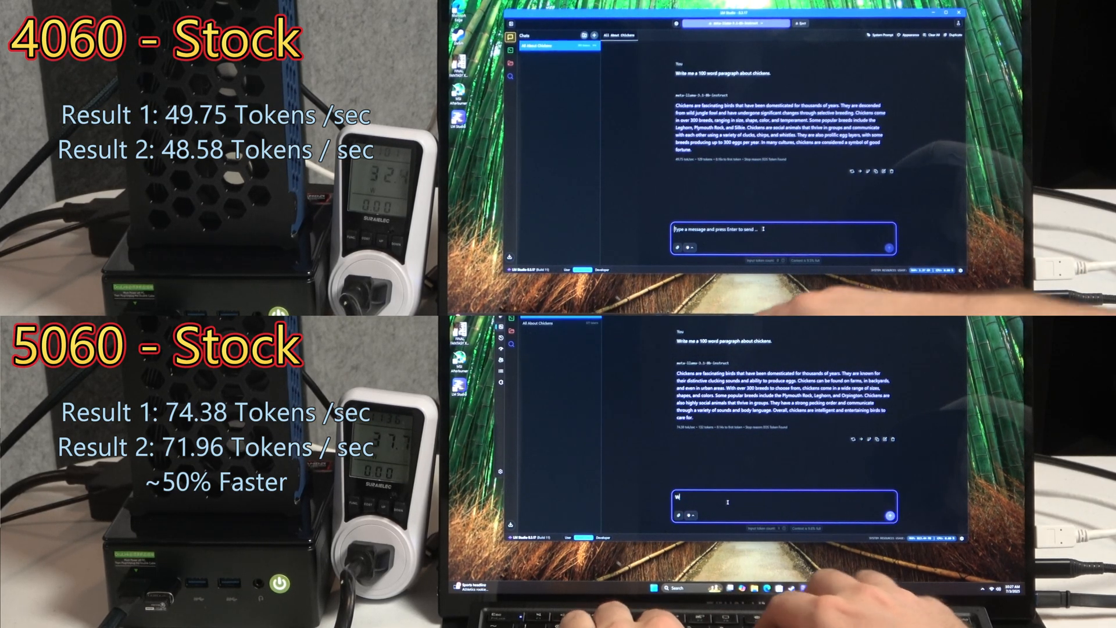
text(Write me a 100 word paragraph about hippos.)
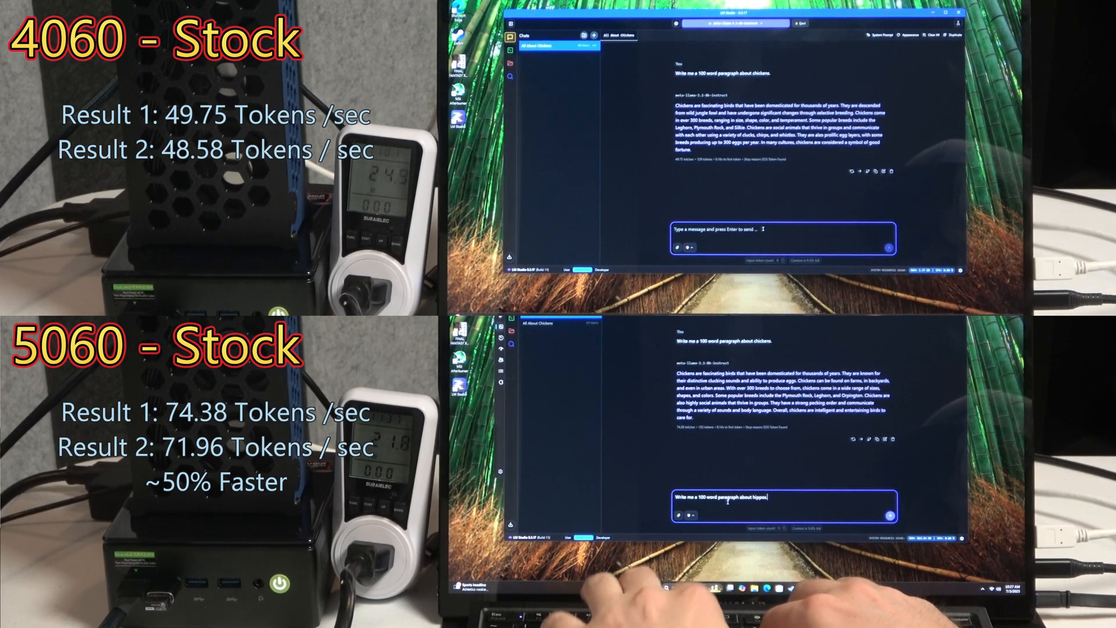